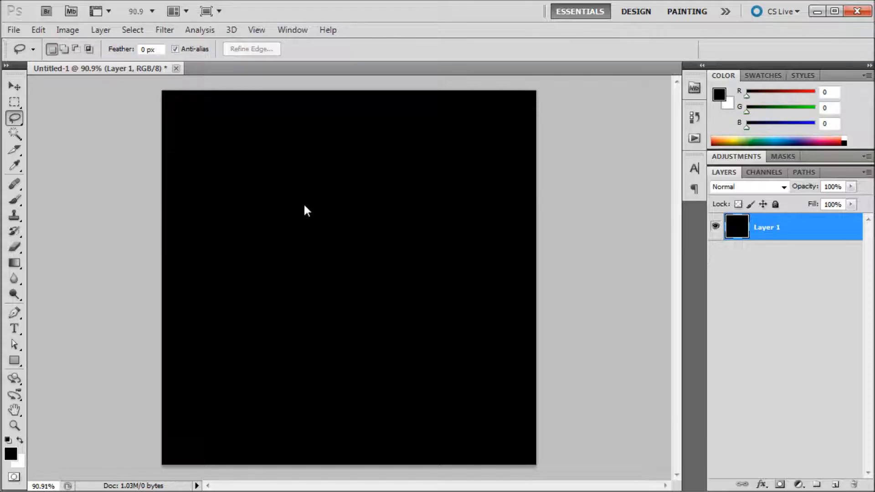
pyautogui.moveTo(313, 210)
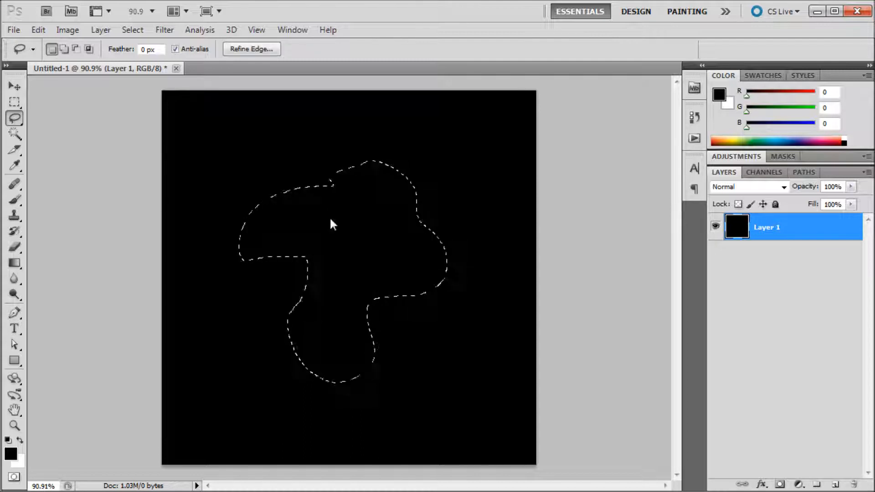
# Step: Save the selection to document Untitled-1 as a new channel named 'My Selection'
pyautogui.rightClick(332, 228)
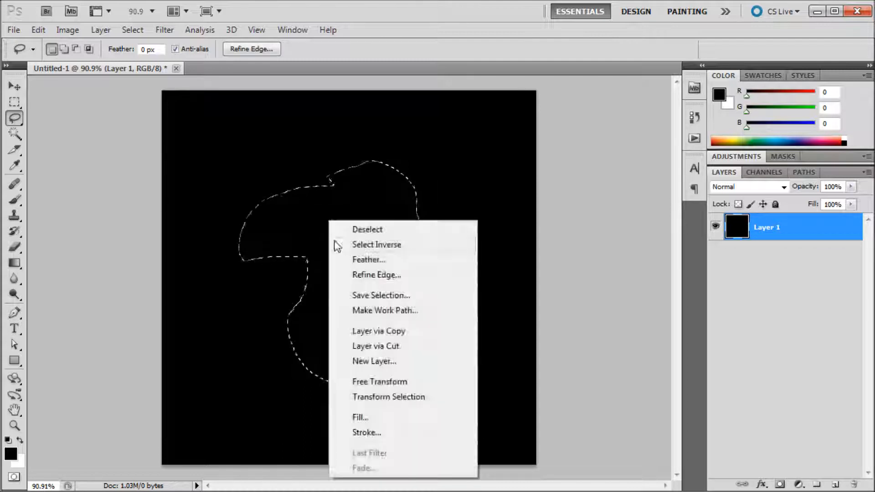
pyautogui.click(381, 294)
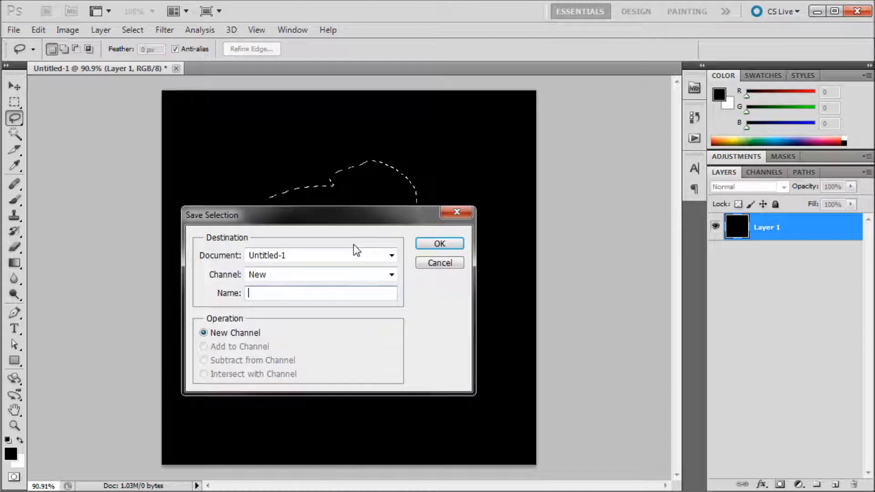
pyautogui.click(391, 255)
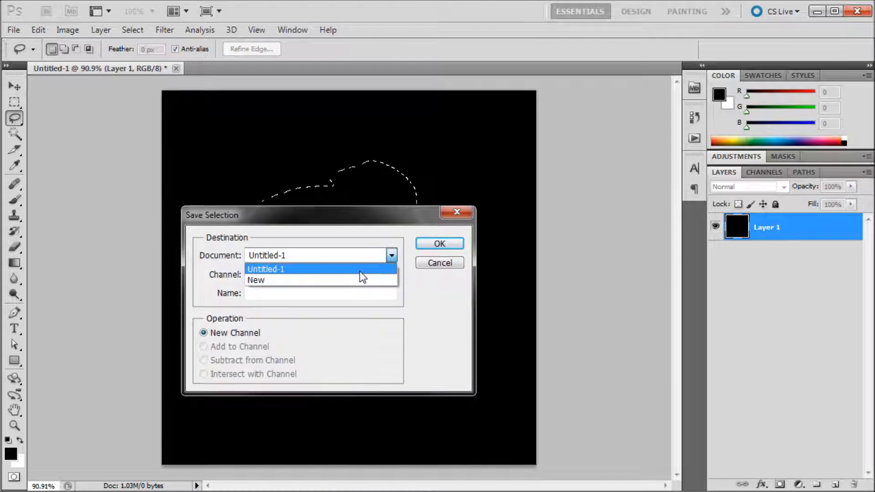
pyautogui.click(256, 280)
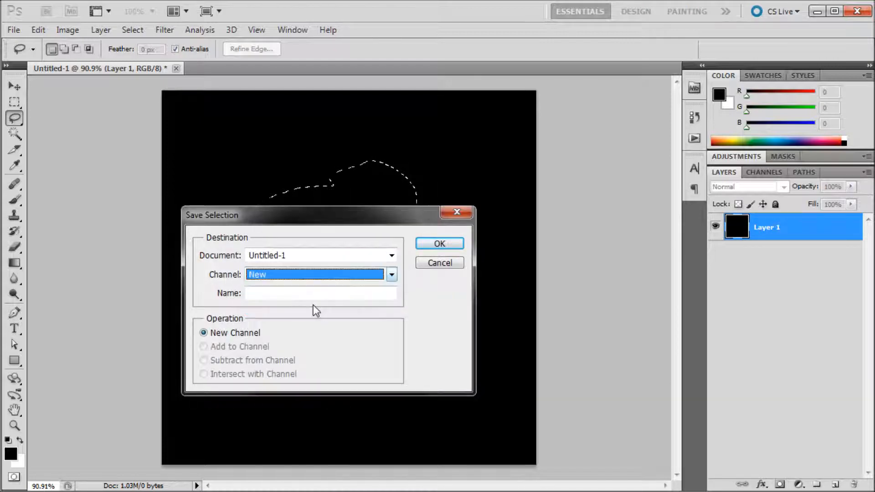
pyautogui.click(321, 293)
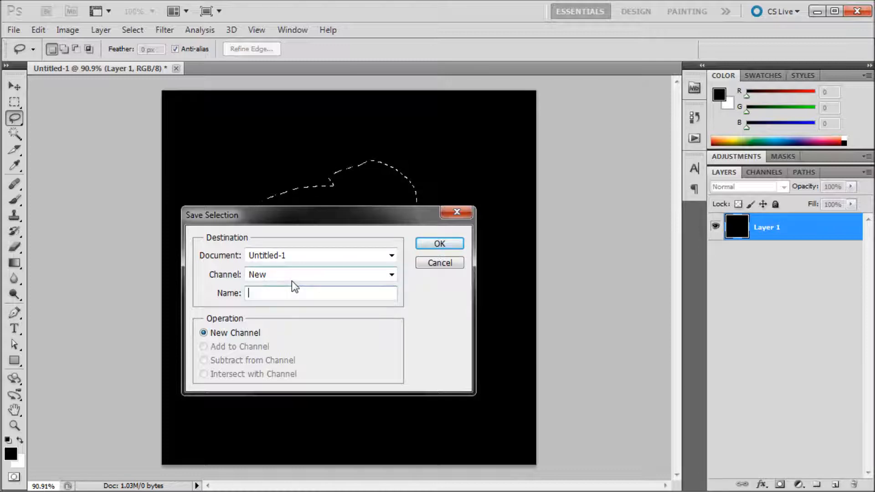
pyautogui.write('My S')
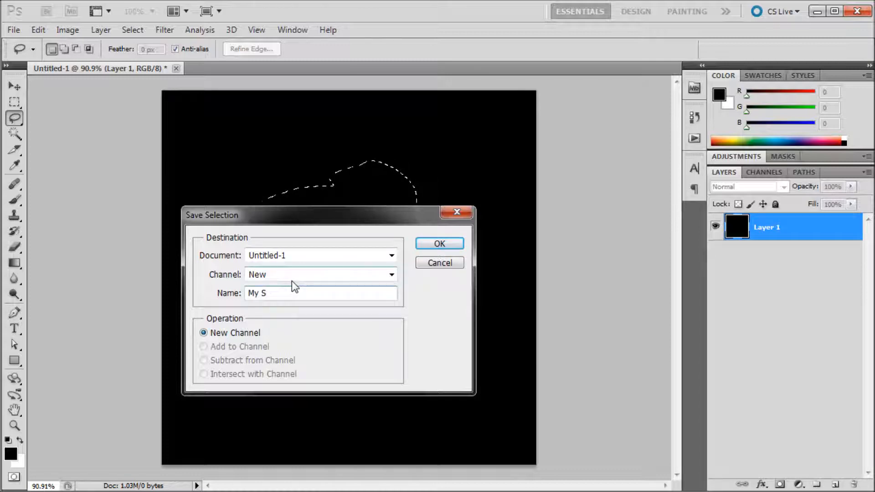
pyautogui.write('electi')
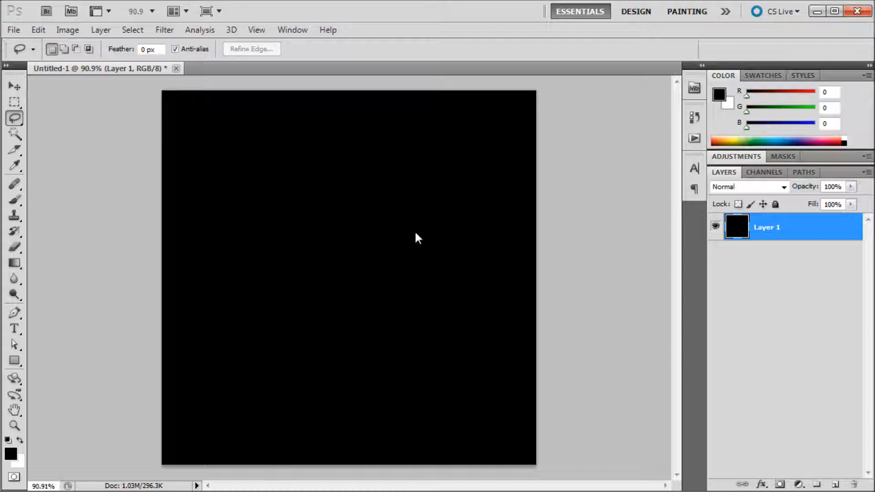
# Step: Load the 'My Selection' channel to restore the mushroom-shaped outline on the canvas
pyautogui.rightClick(416, 238)
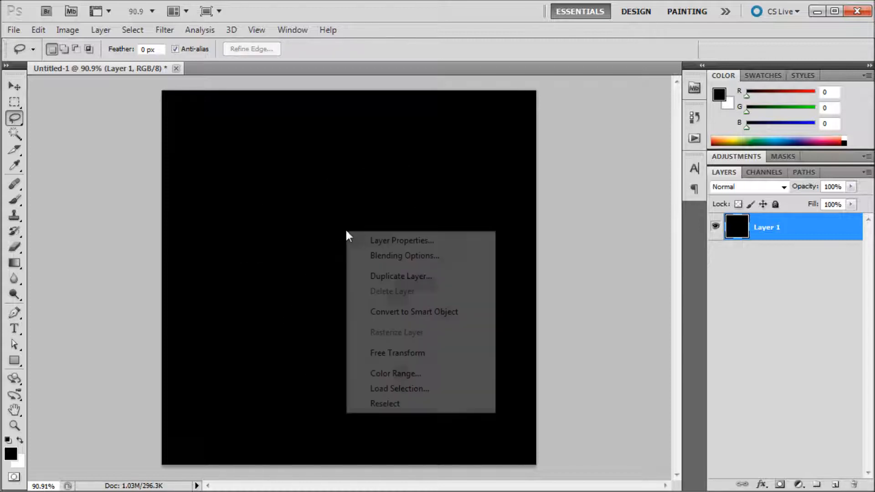
pyautogui.click(399, 388)
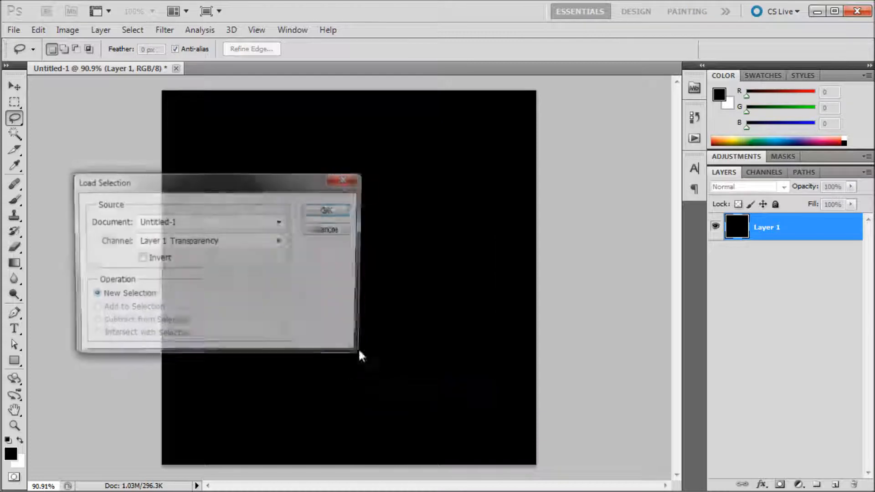
pyautogui.click(280, 241)
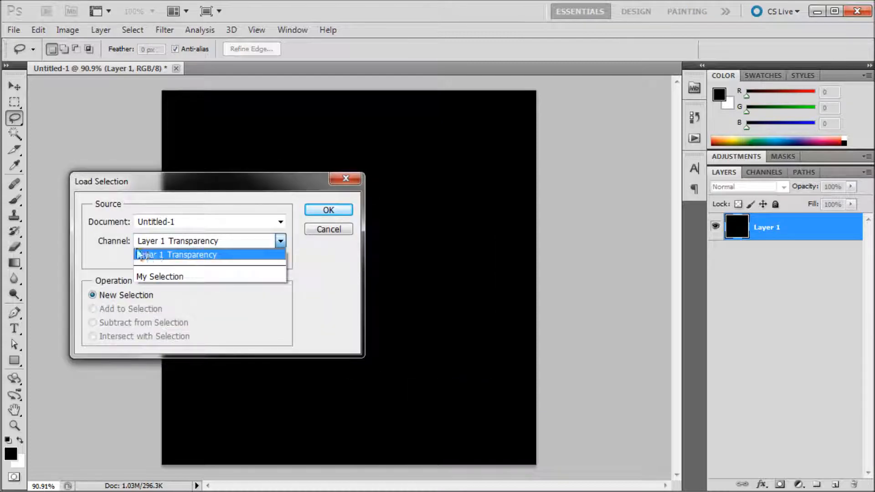
pyautogui.click(160, 276)
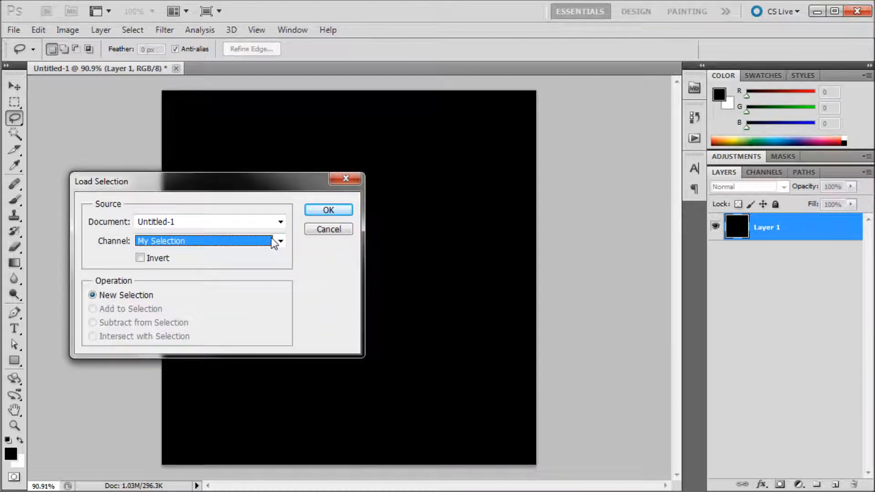
pyautogui.click(328, 210)
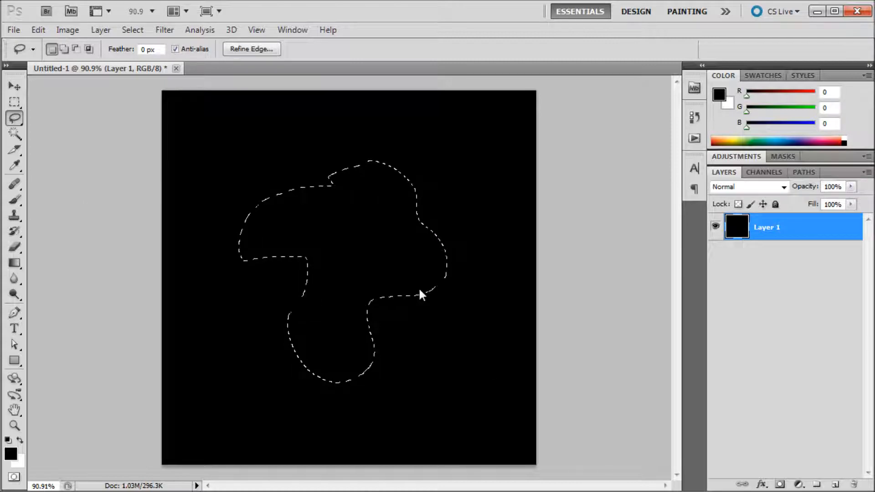